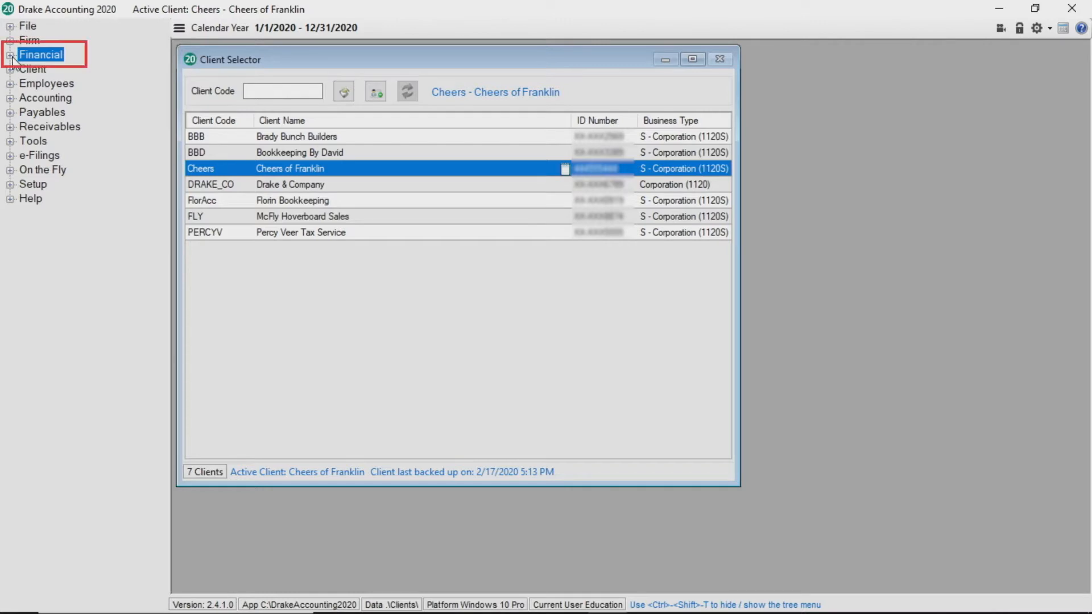
# Step: Start a new check design in Check Designer from the Financial menu
pyautogui.click(9, 54)
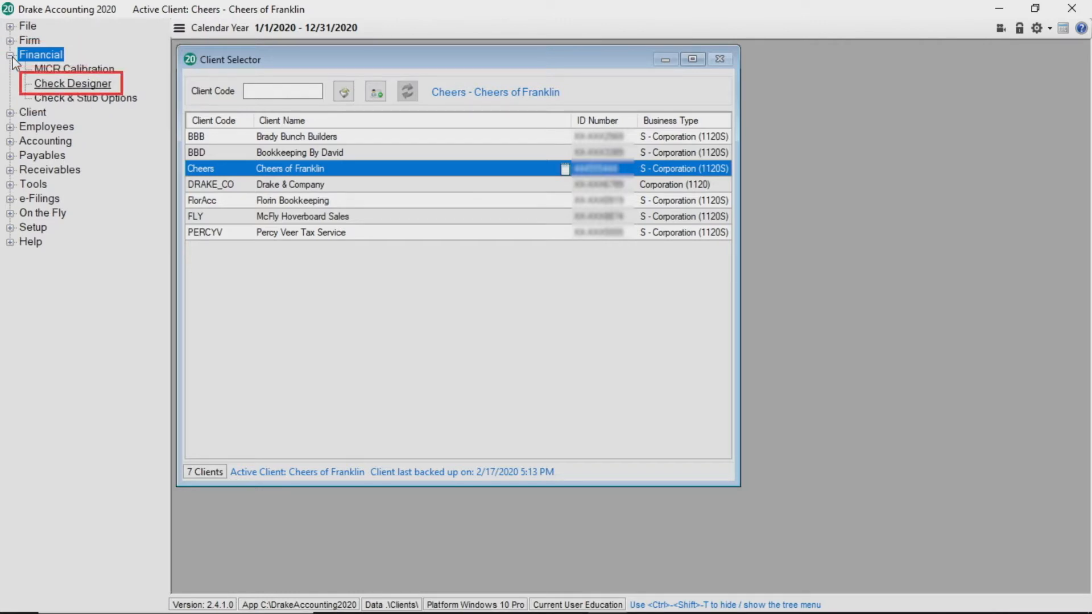
pyautogui.click(72, 83)
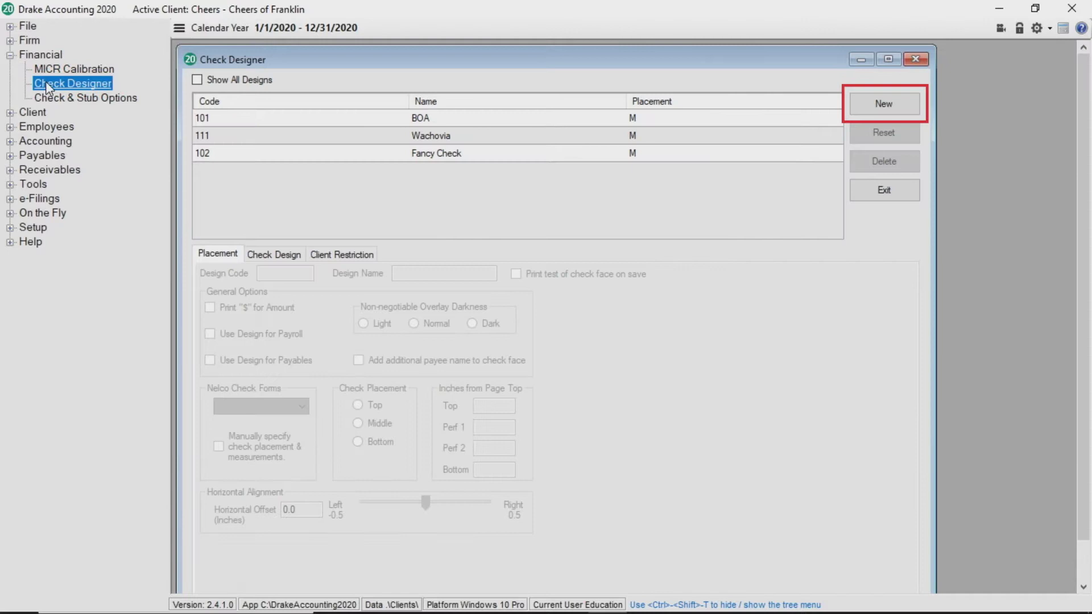
pyautogui.click(883, 103)
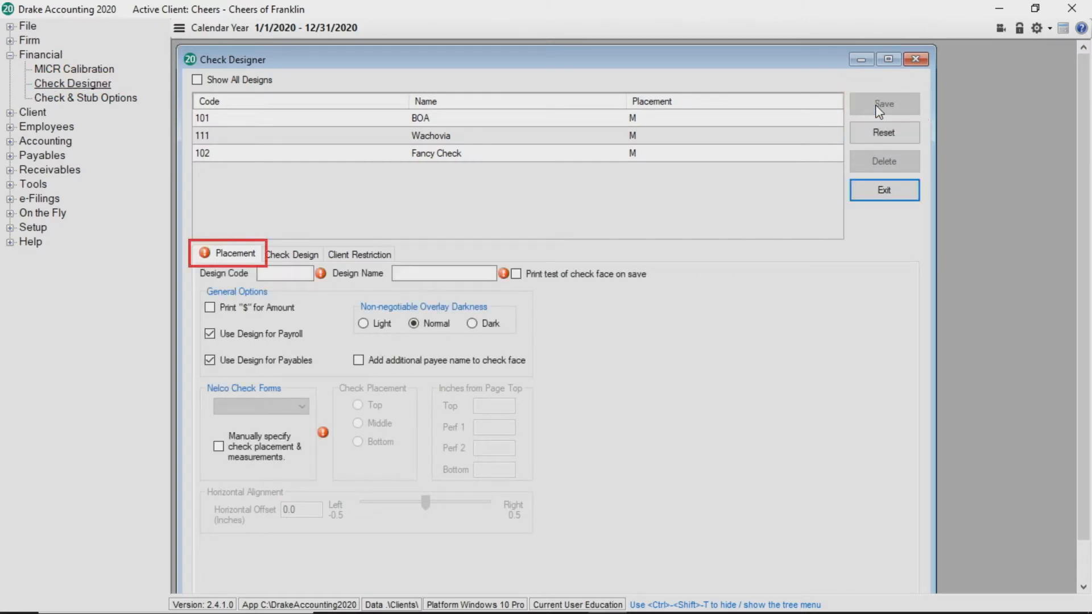
pyautogui.click(284, 273)
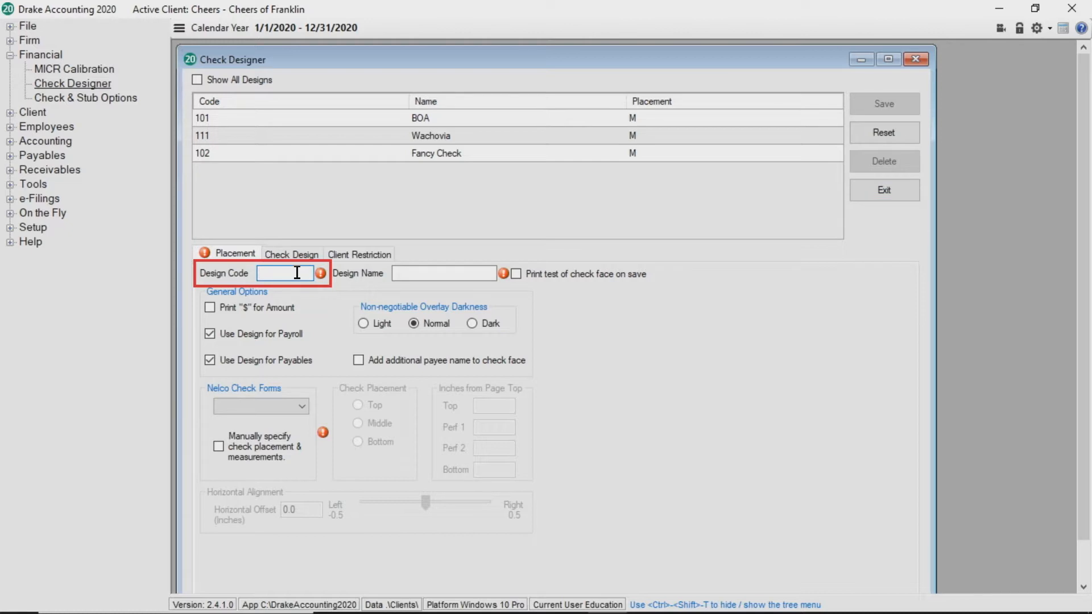
# Step: Give the design code 103, name Cool Check, and manual placement at the top of the page
pyautogui.write('103')
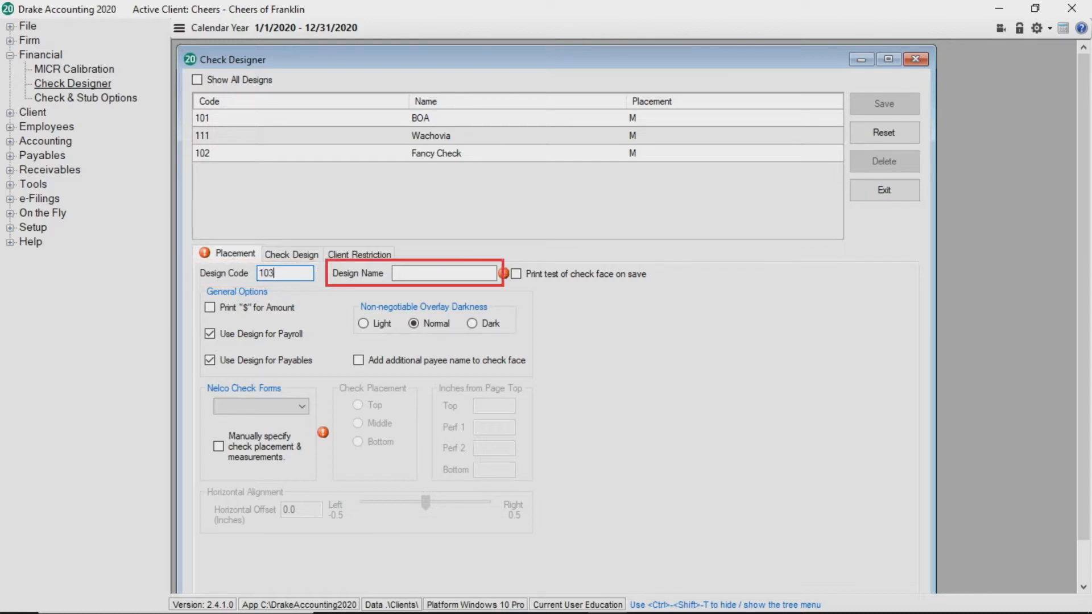
pyautogui.write('Cool Check')
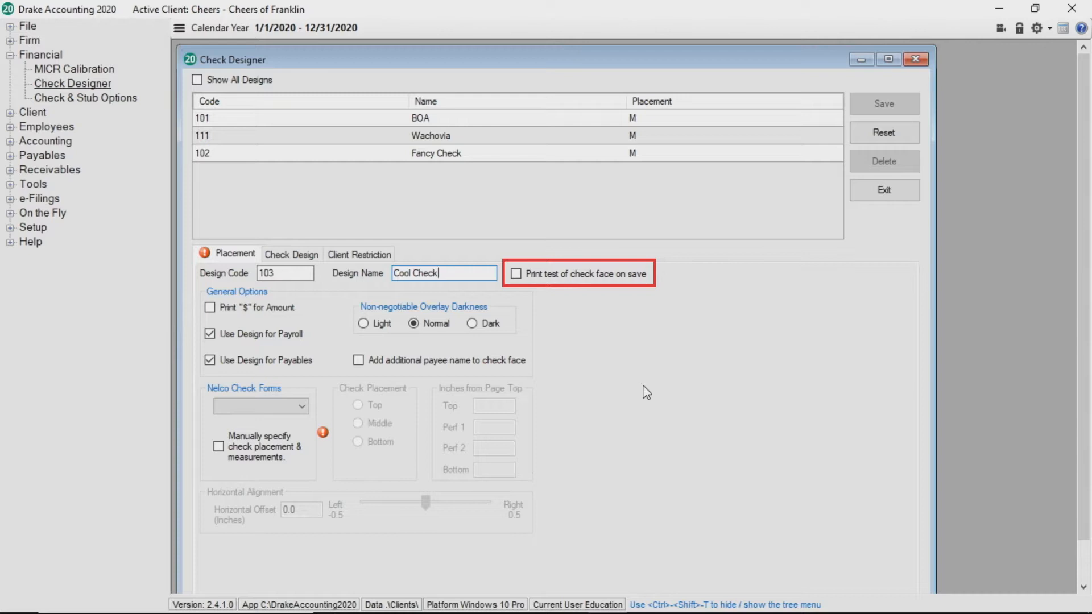
pyautogui.moveTo(395, 357)
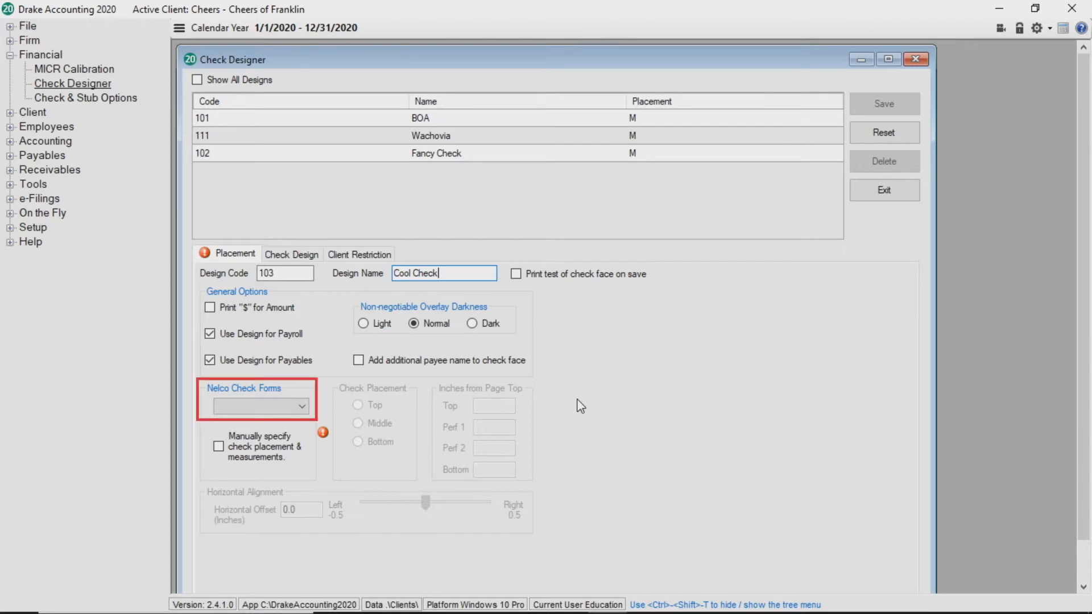
pyautogui.click(301, 406)
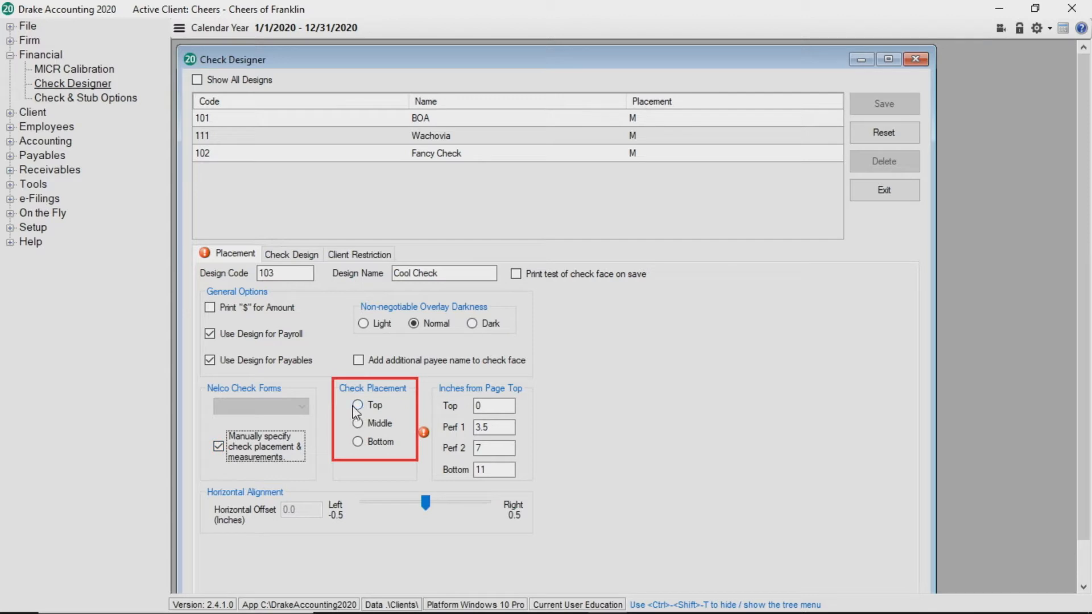
pyautogui.click(357, 404)
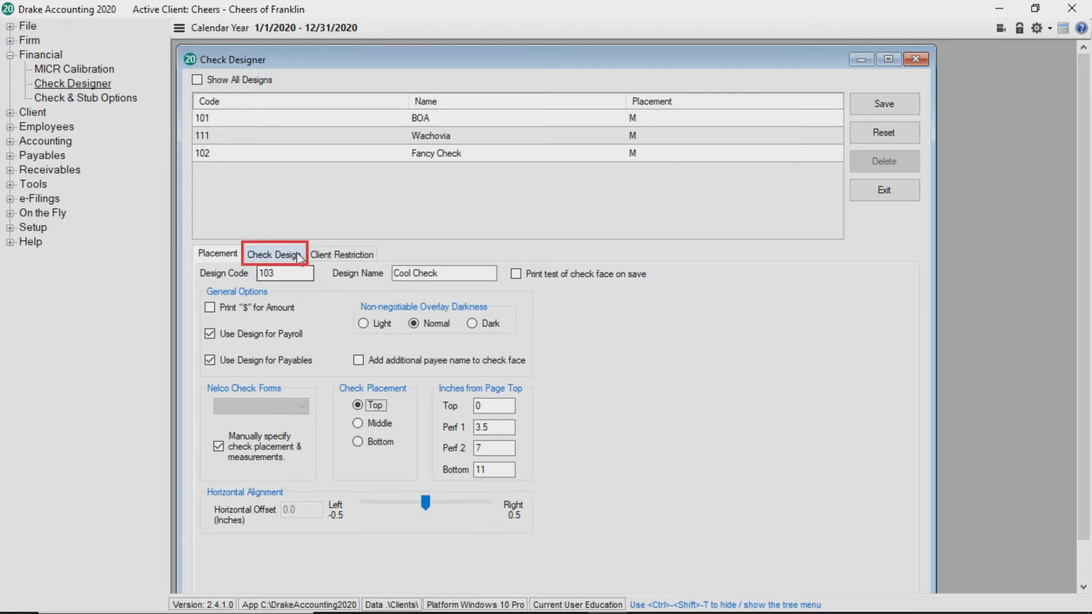
# Step: Move the Bank Name field rightward beneath the payee address on the check face
pyautogui.click(273, 255)
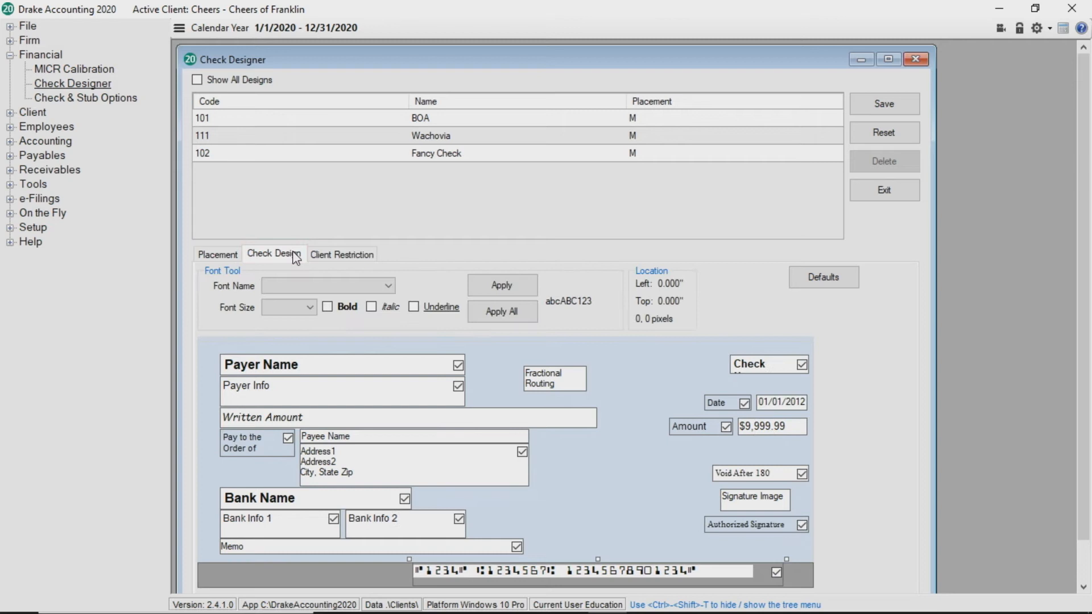
pyautogui.moveTo(326, 277)
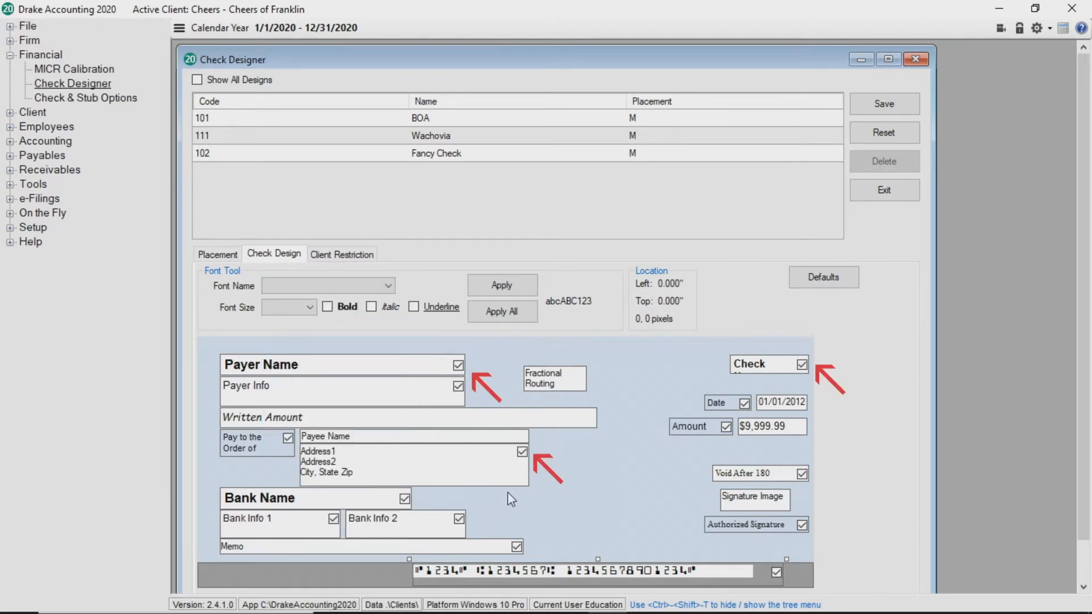
pyautogui.moveTo(513, 490)
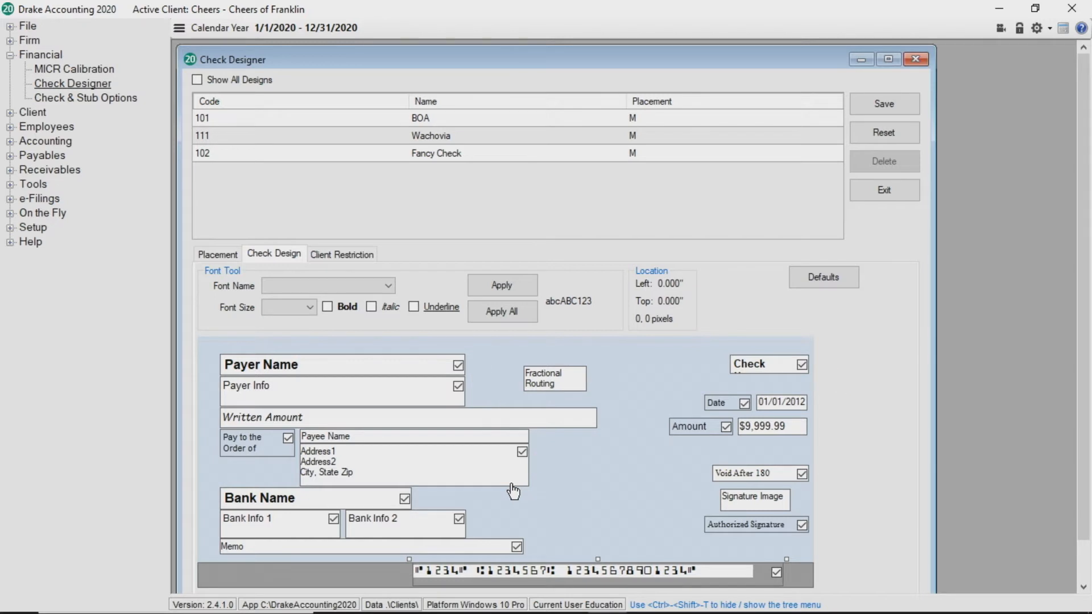
pyautogui.click(403, 499)
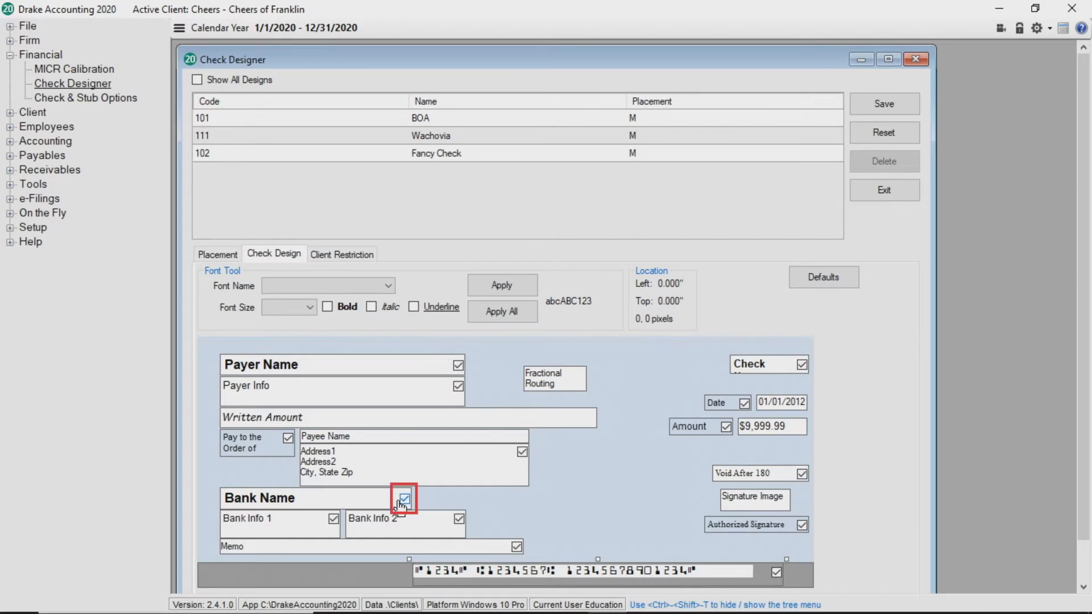
pyautogui.click(403, 498)
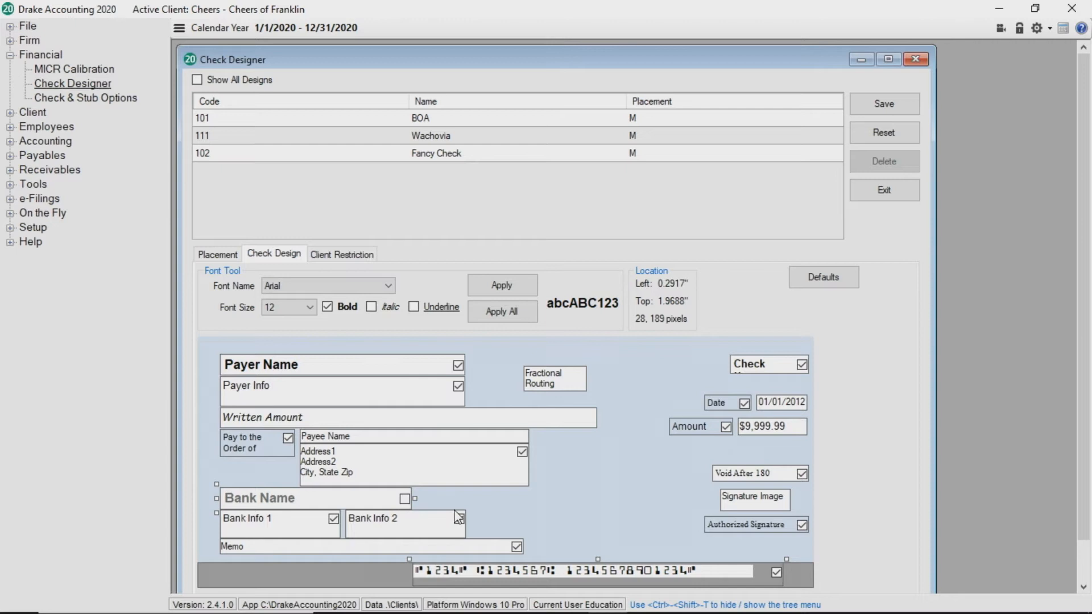
pyautogui.click(404, 498)
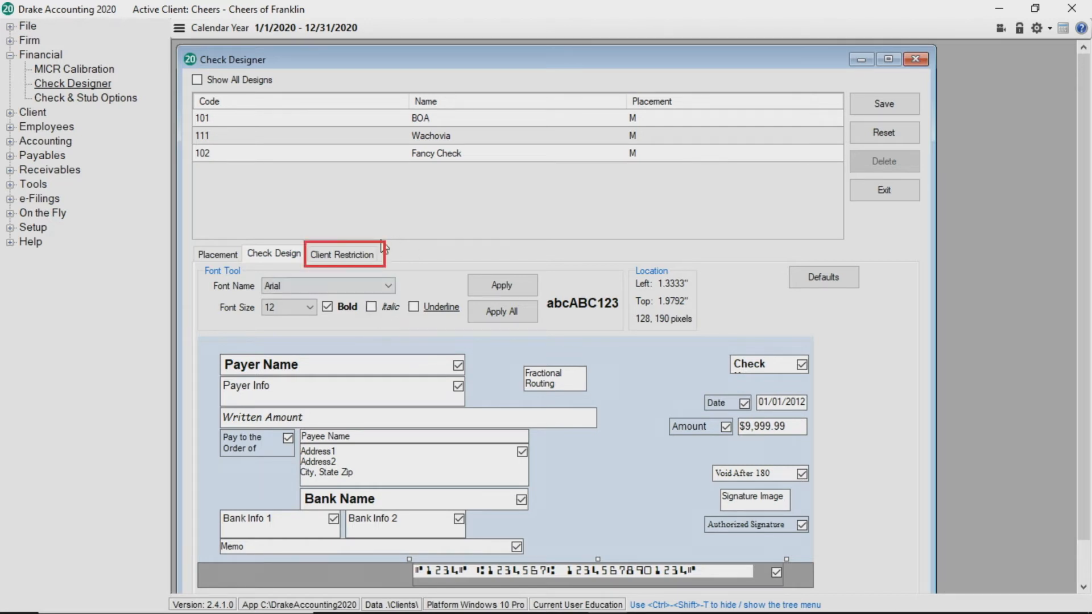
# Step: Restrict Brady Bunch Builders from the design and save 103 Cool Check
pyautogui.click(341, 255)
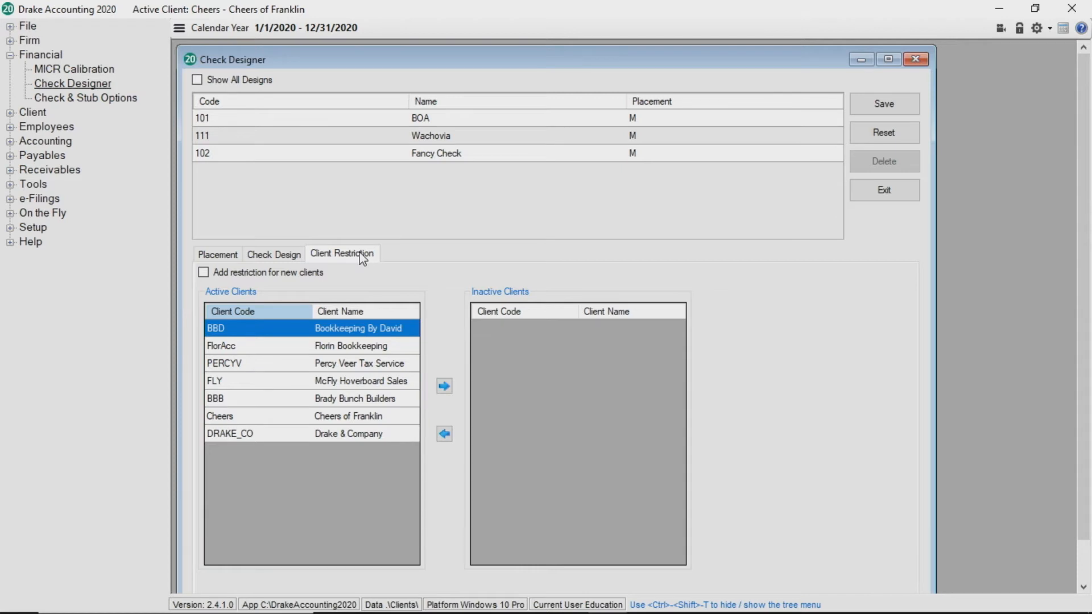
pyautogui.moveTo(366, 286)
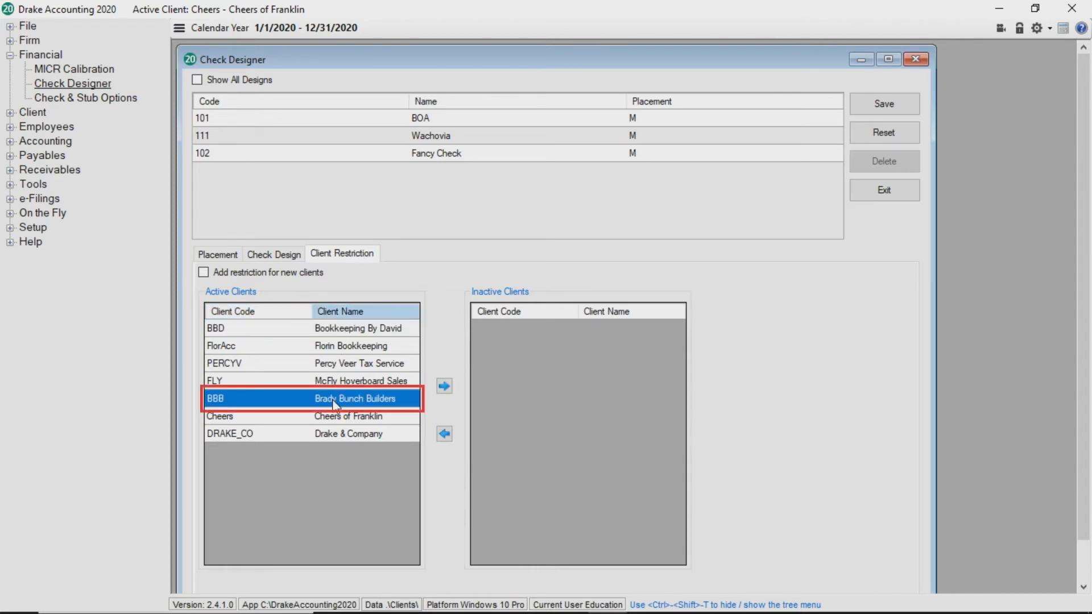
pyautogui.click(443, 386)
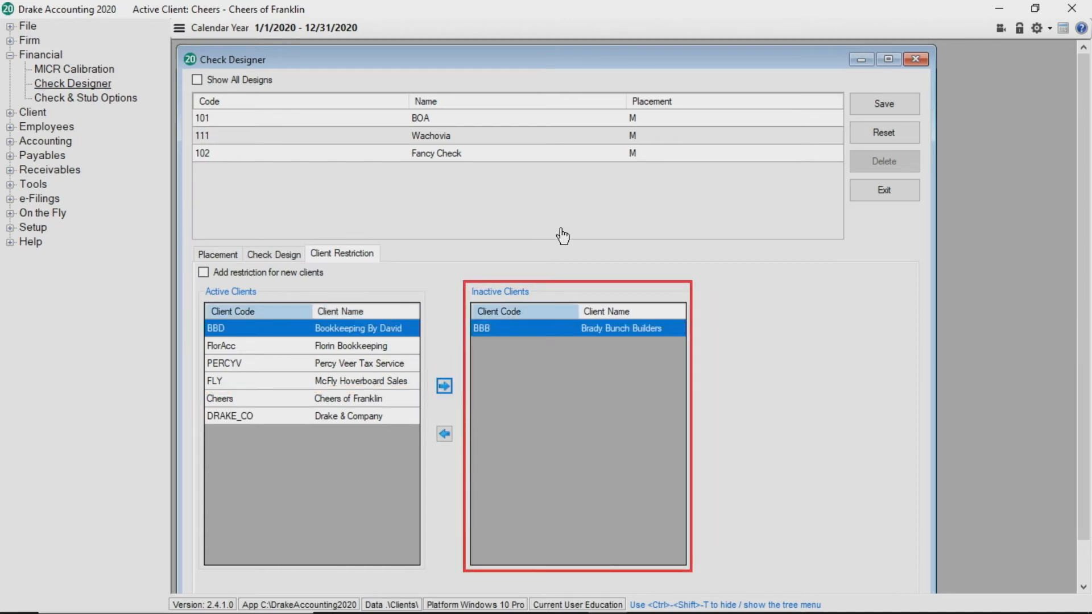
pyautogui.click(884, 103)
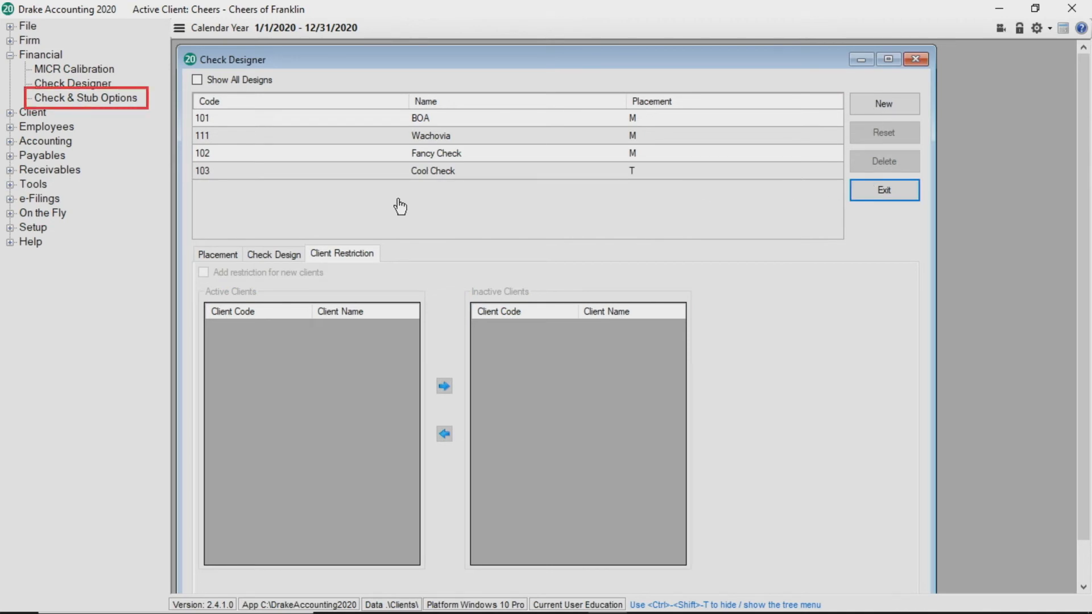
# Step: Show the Check & Stub Options for the Cheers client
pyautogui.click(87, 98)
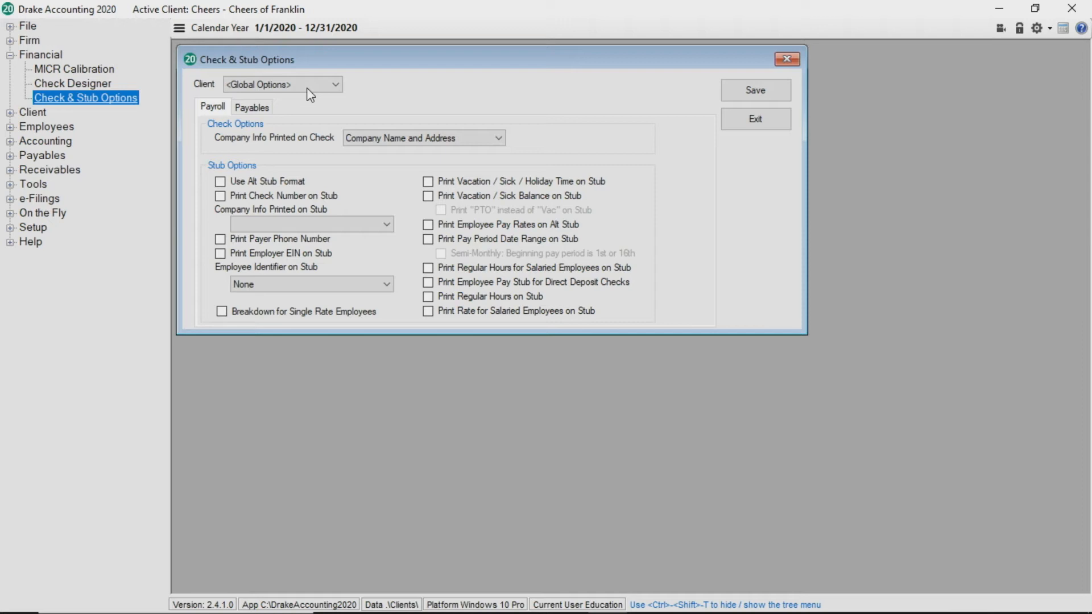
pyautogui.click(335, 85)
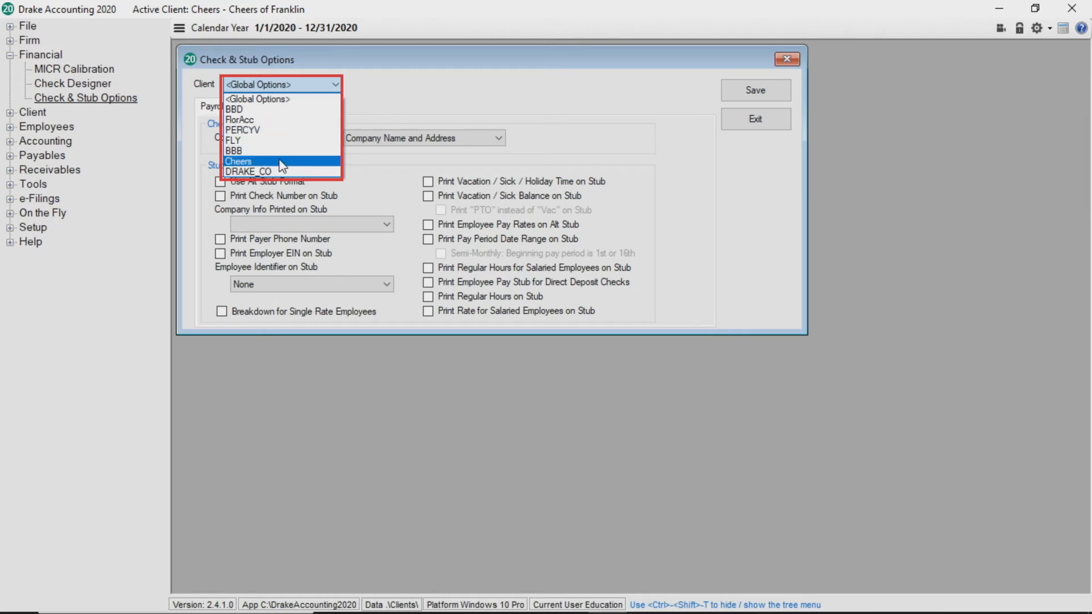
pyautogui.click(238, 161)
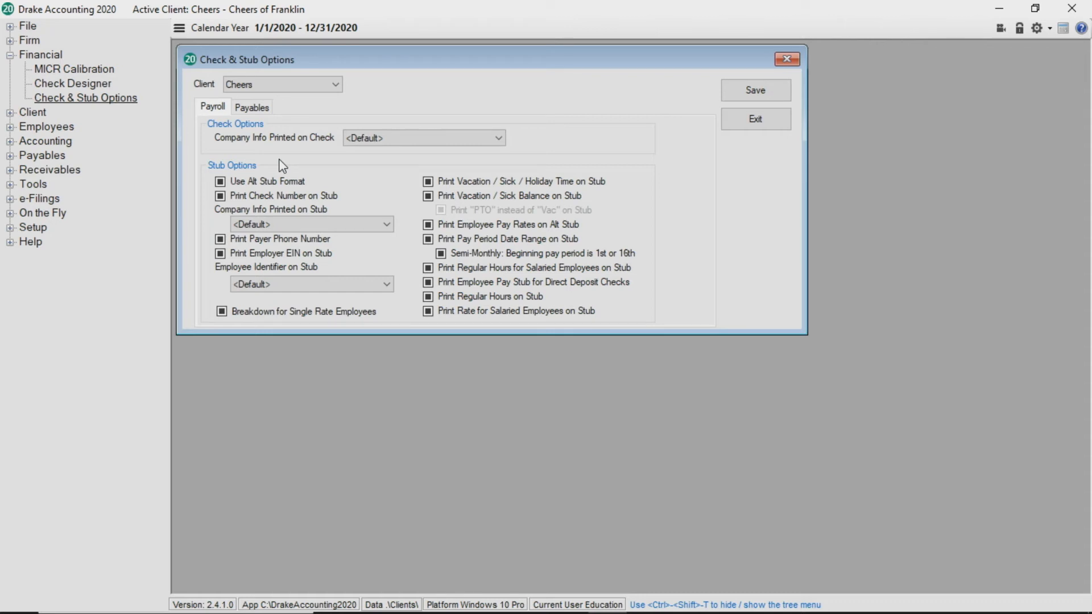
# Step: Leave Use Alt Stub Format turned on for Cheers and exit the options
pyautogui.click(219, 181)
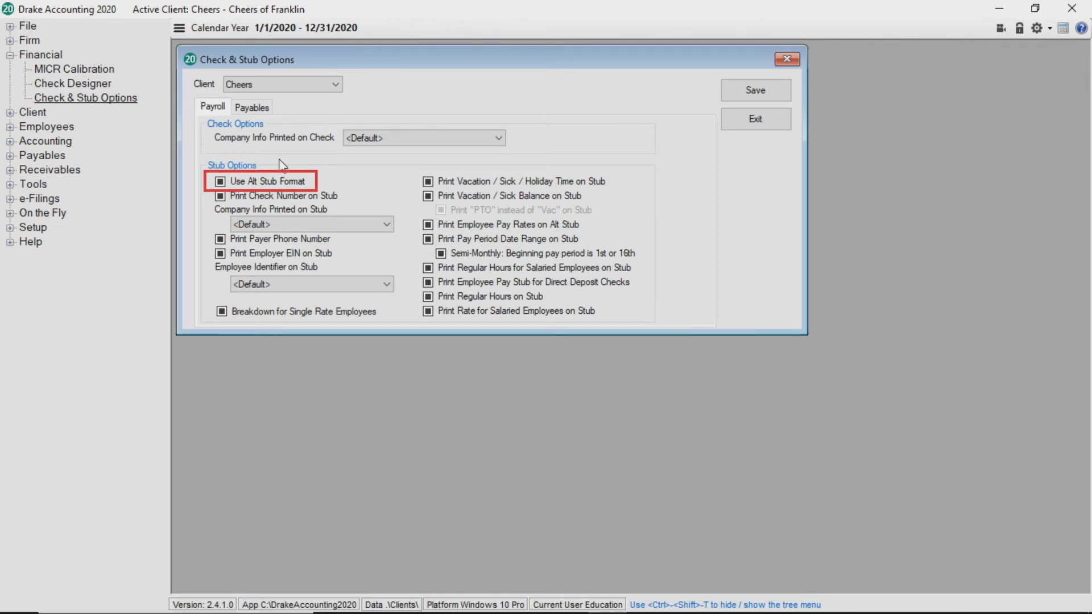
pyautogui.click(220, 181)
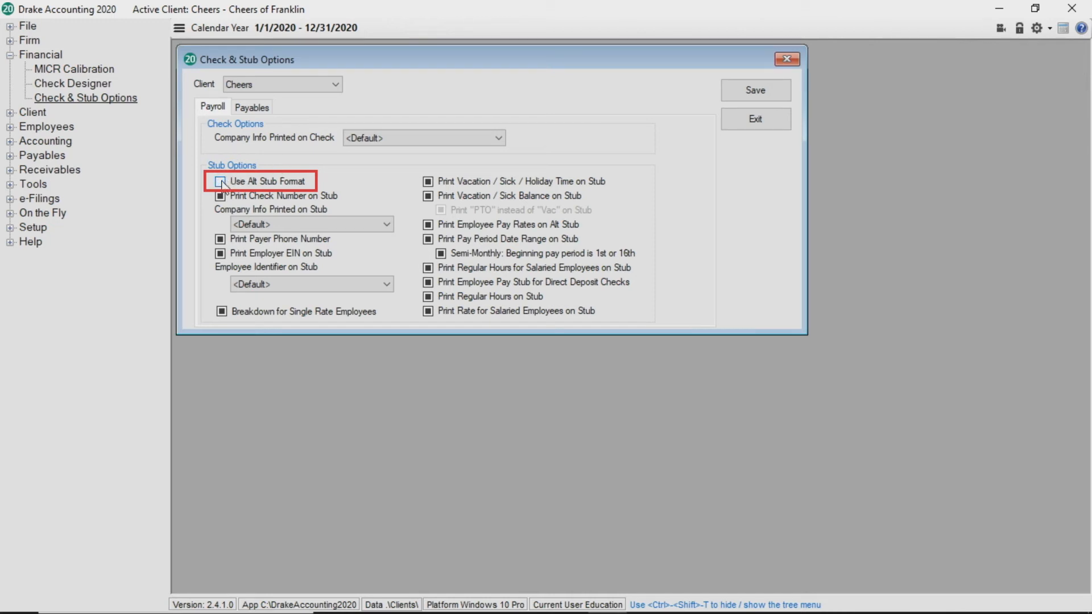
pyautogui.click(220, 181)
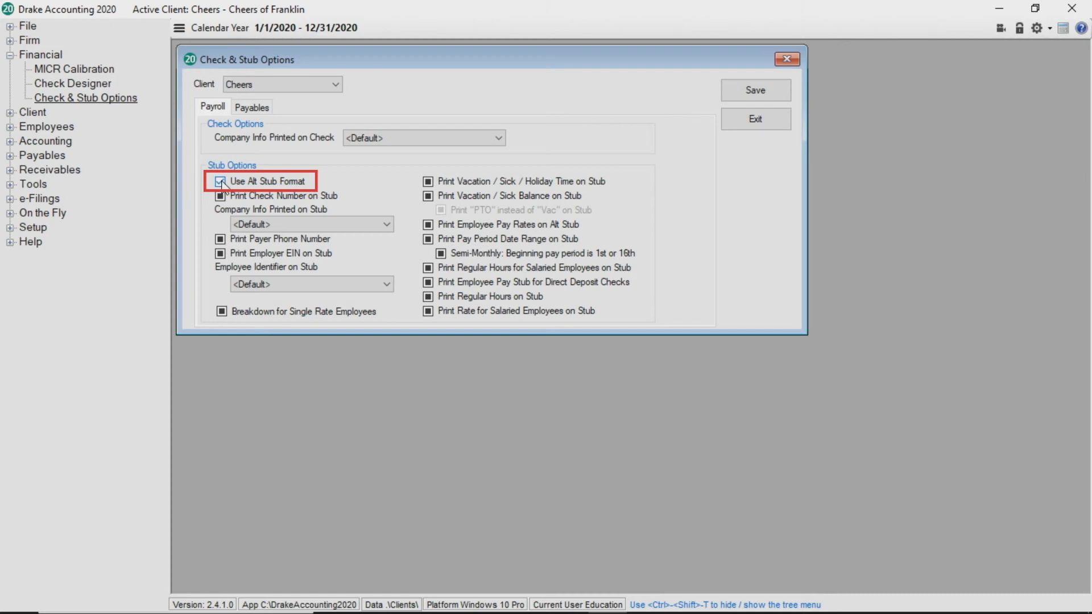
pyautogui.click(219, 181)
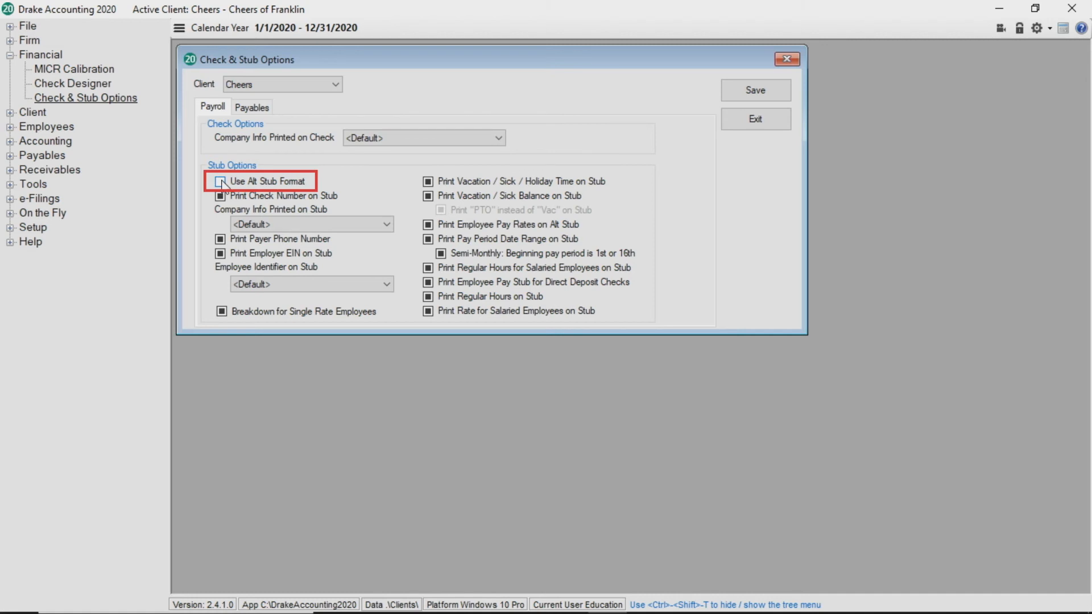
pyautogui.click(220, 180)
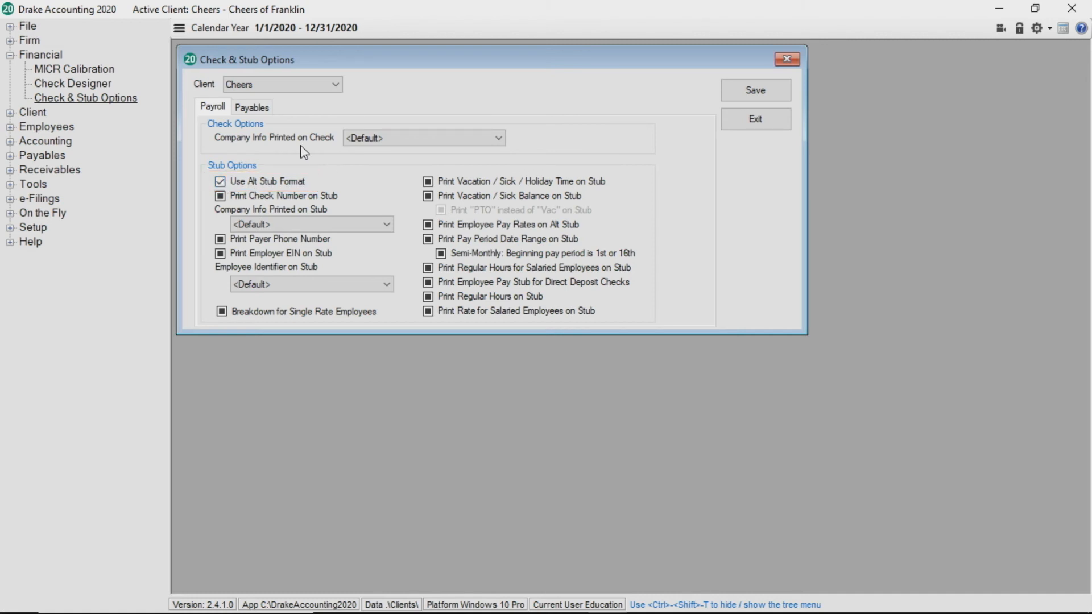
pyautogui.click(252, 107)
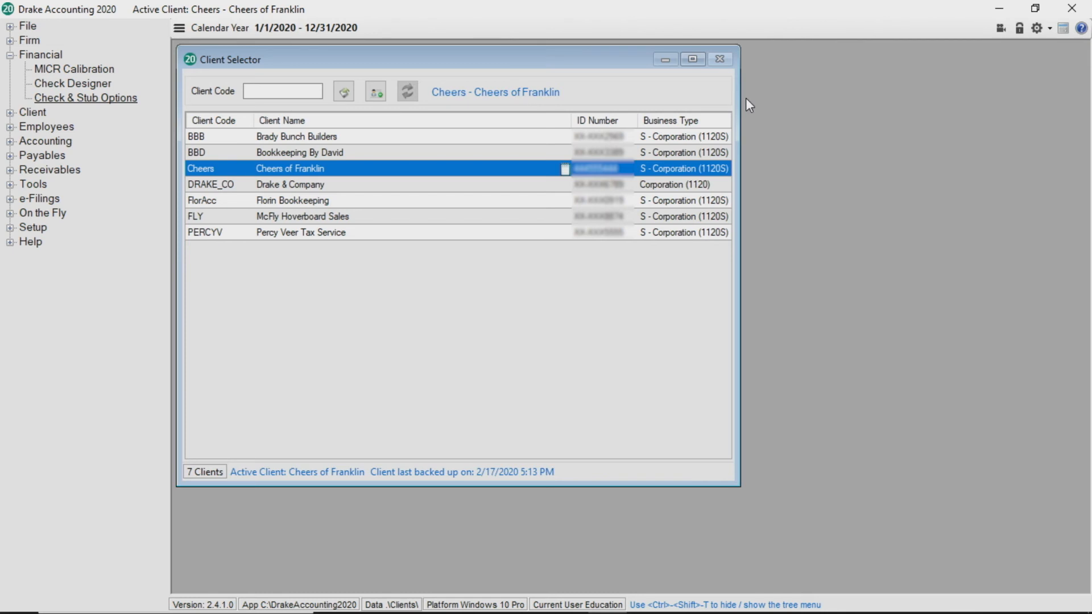
pyautogui.moveTo(703, 121)
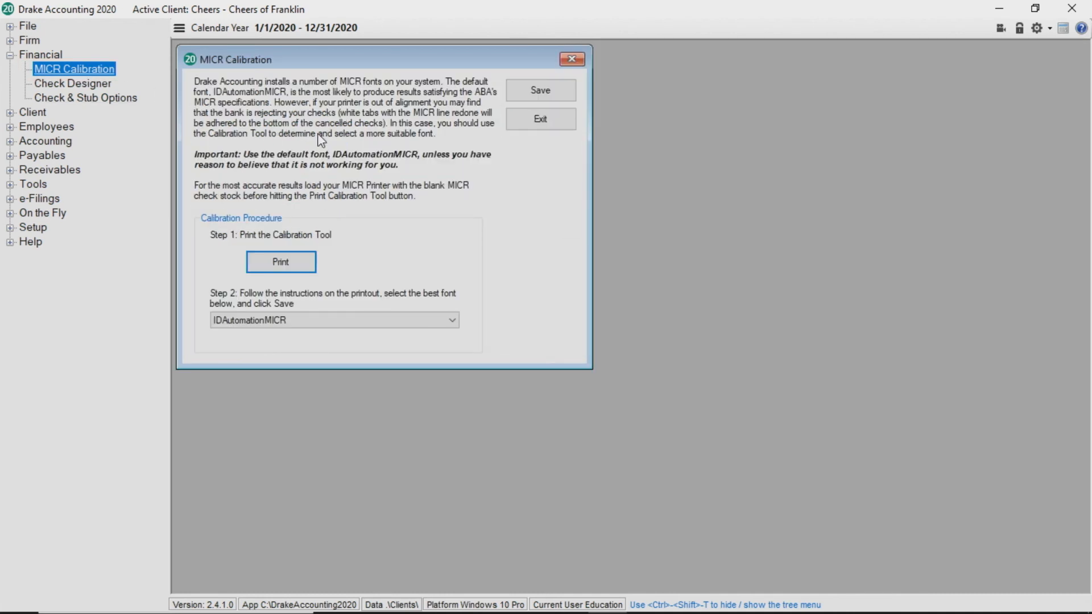
pyautogui.moveTo(523, 224)
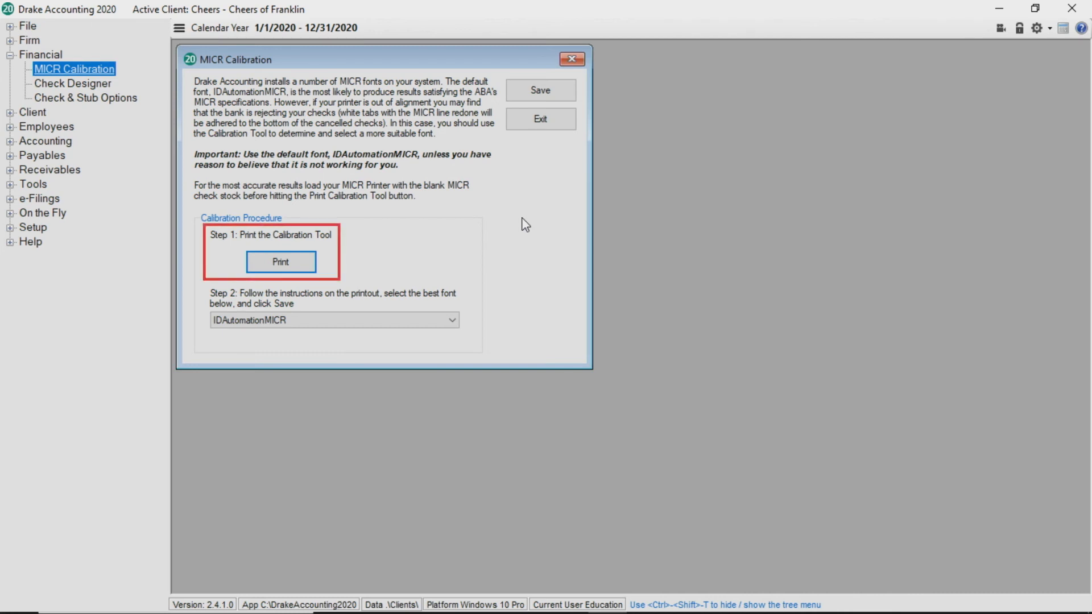
# Step: Print the MICR calibration tool page from its preview and close the preview
pyautogui.click(280, 261)
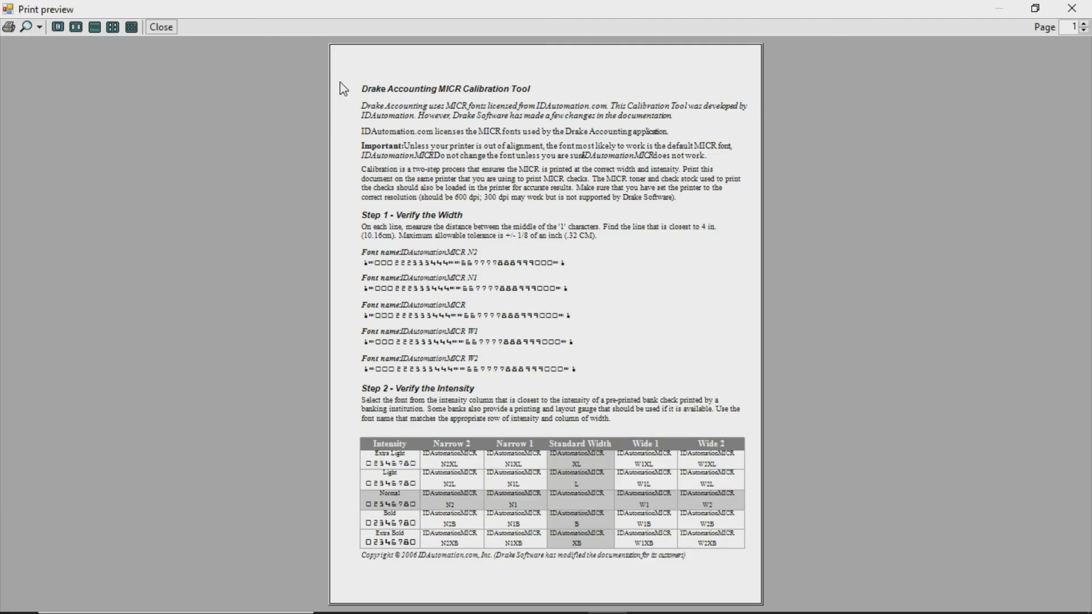
pyautogui.moveTo(132, 75)
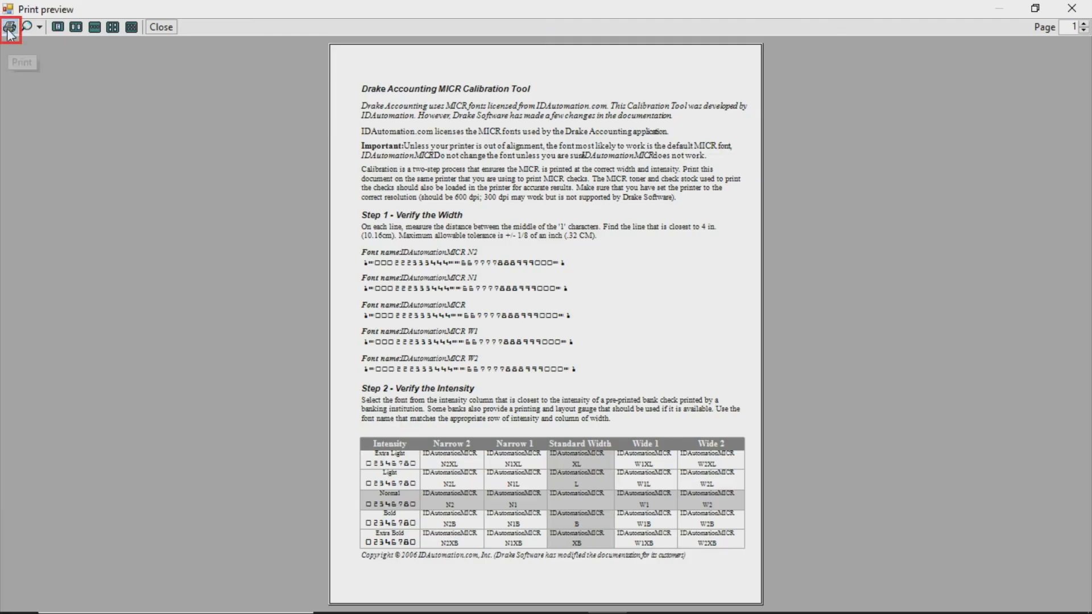
pyautogui.click(9, 28)
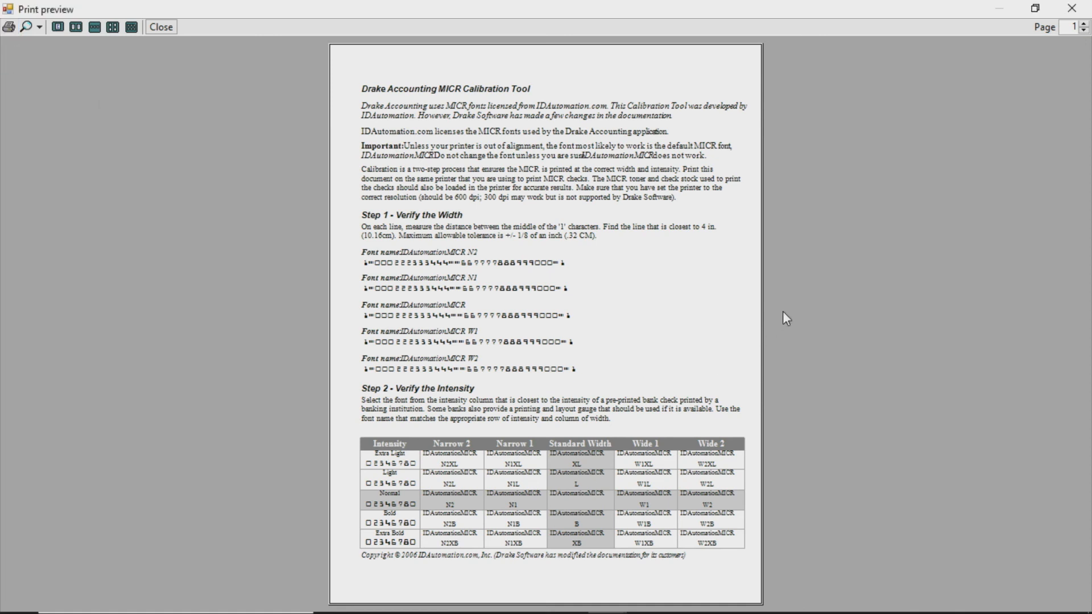
pyautogui.click(163, 27)
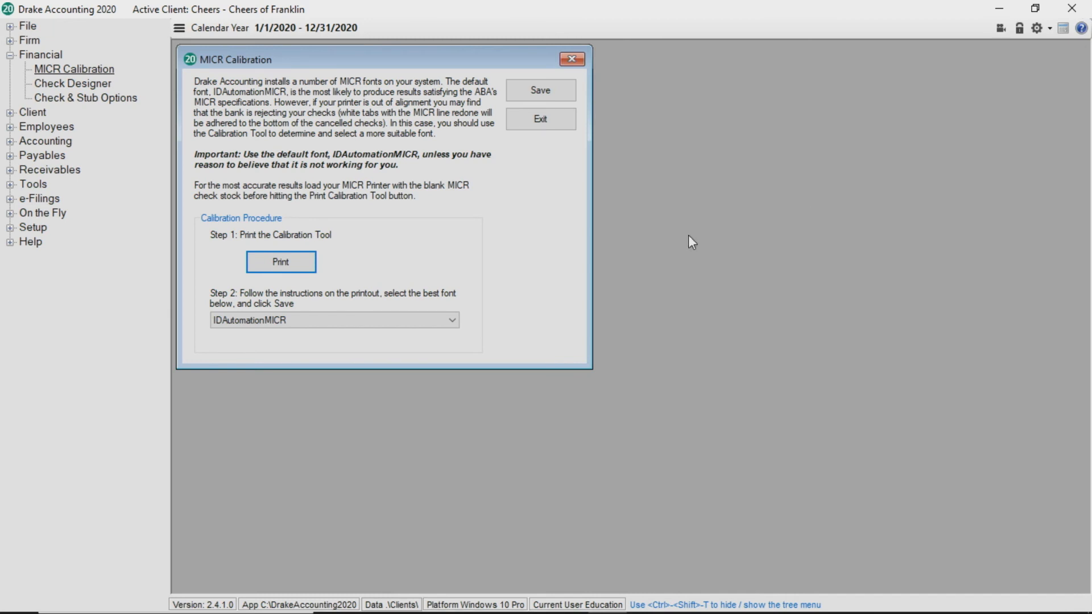